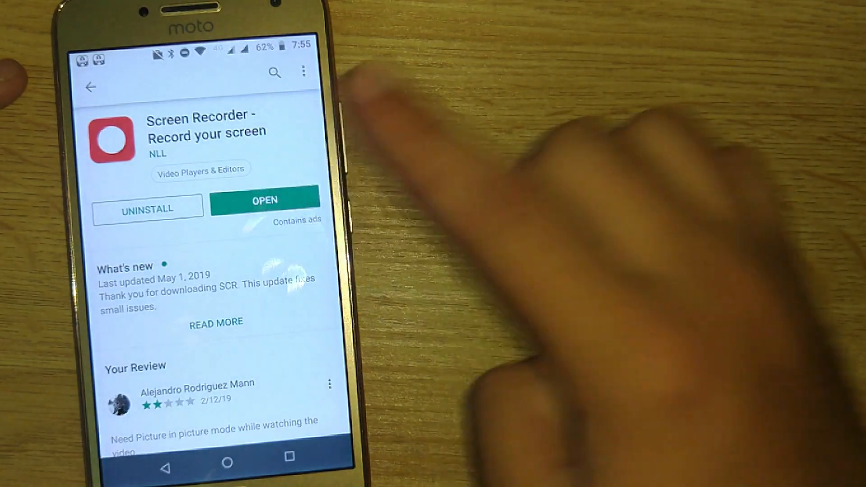
# - Launch the installed SCR Screen Recorder from its Play Store page
pyautogui.click(264, 200)
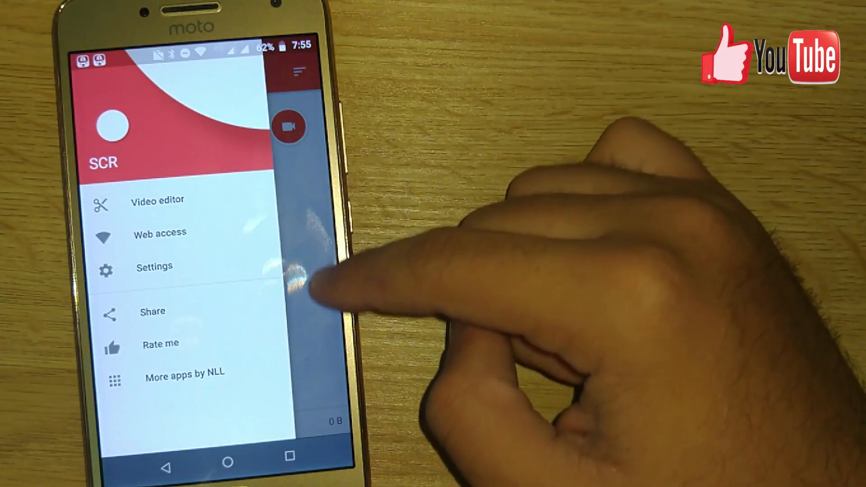
# - In Settings, acknowledge the internal-storage deletion warning and turn off Stop on sleep
pyautogui.click(153, 267)
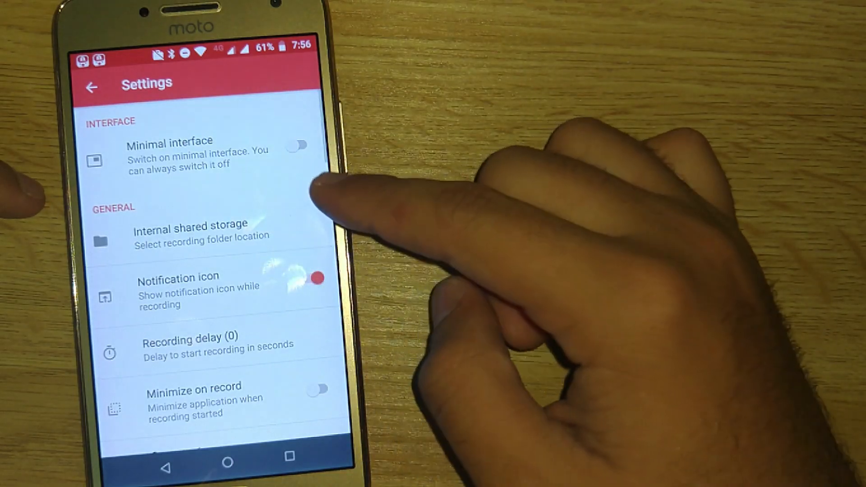
pyautogui.click(190, 229)
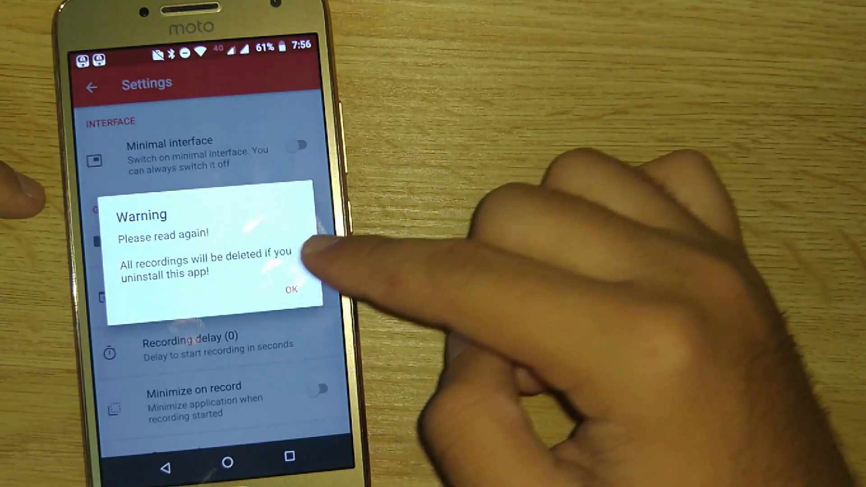
pyautogui.click(290, 290)
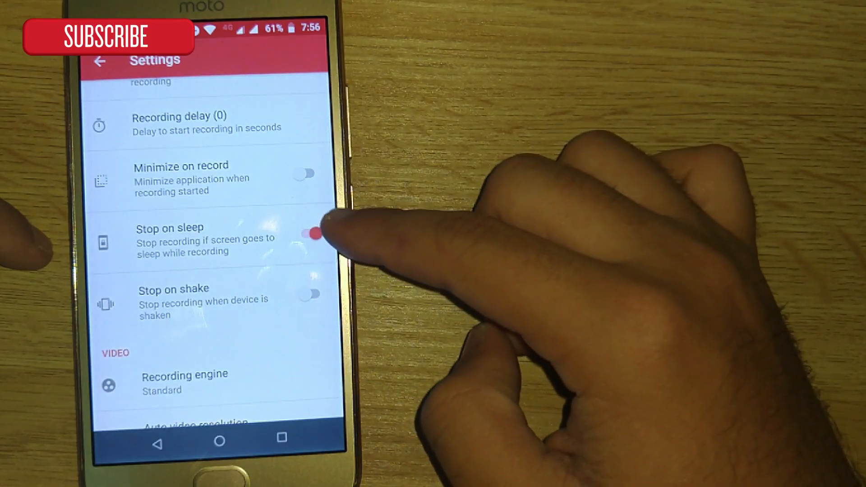
pyautogui.click(305, 232)
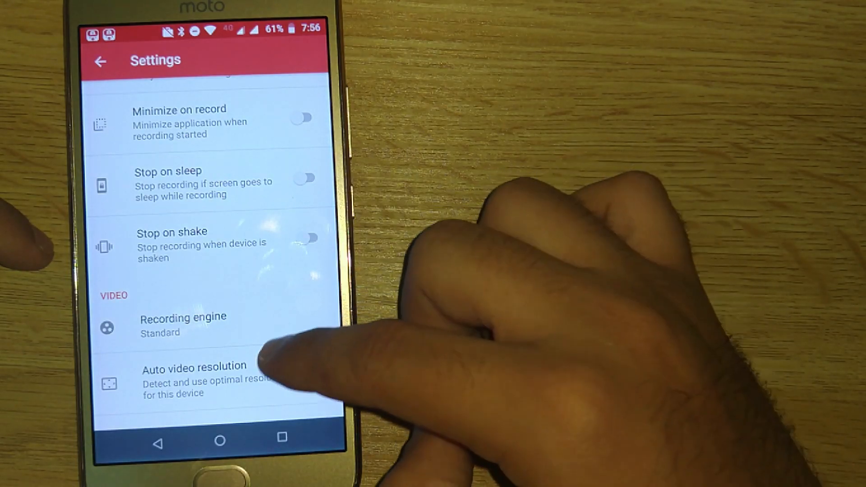
# - Set video resolution to 1920x1080 with Auto resolution on and orientation Auto
pyautogui.click(182, 324)
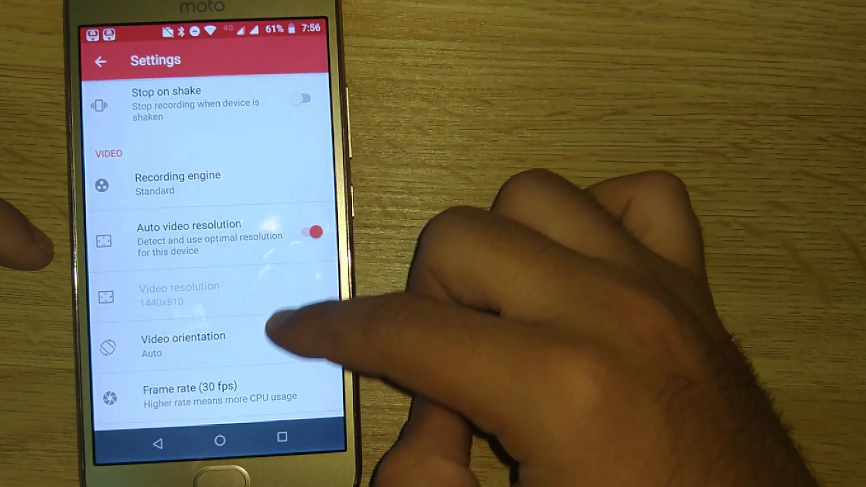
pyautogui.click(182, 342)
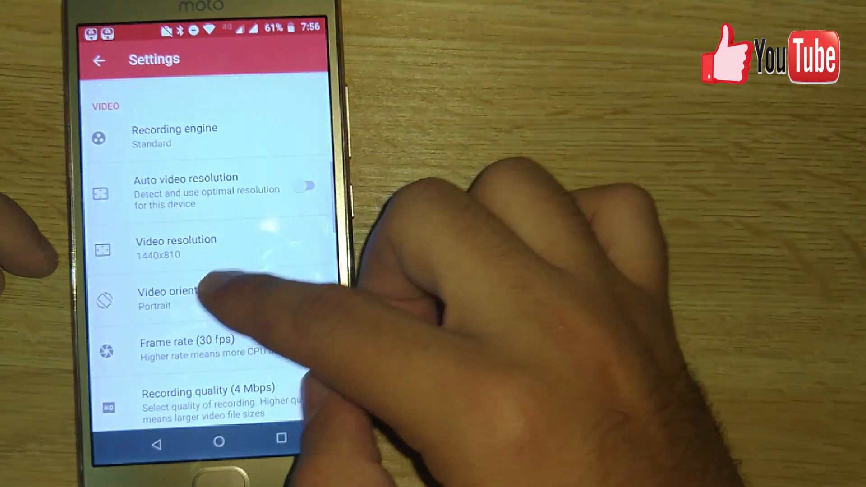
pyautogui.click(177, 298)
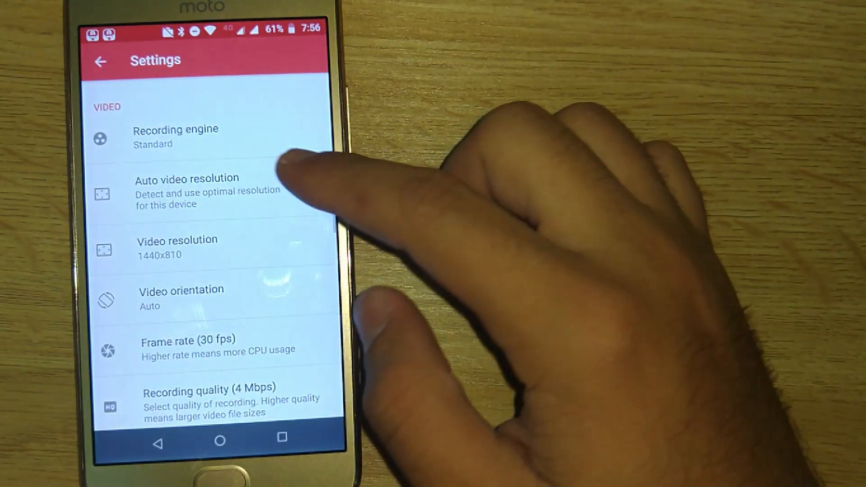
pyautogui.click(177, 246)
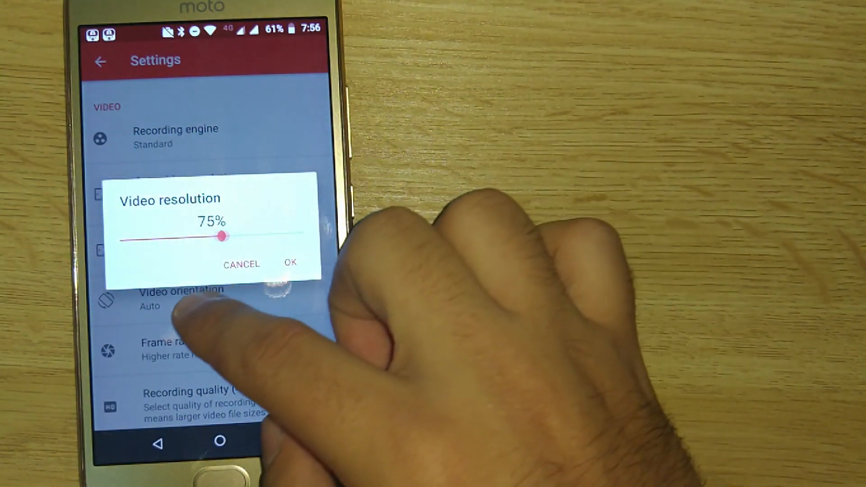
pyautogui.moveTo(221, 237); pyautogui.dragTo(259, 232)
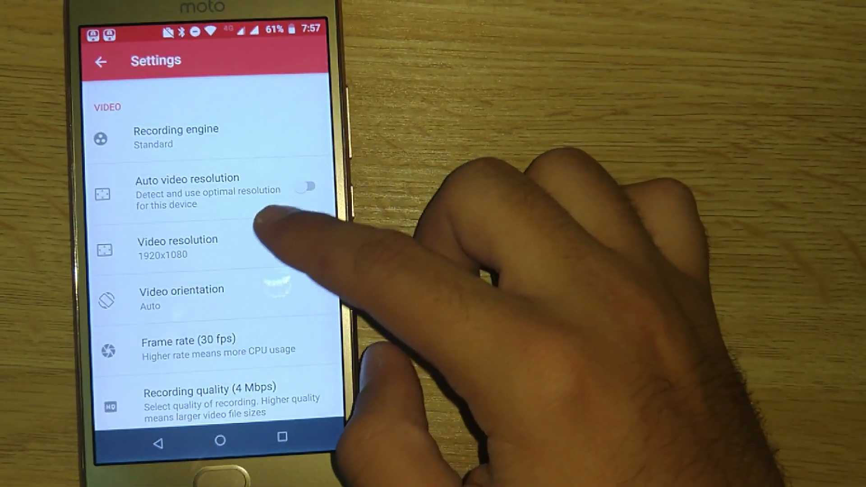
pyautogui.click(306, 186)
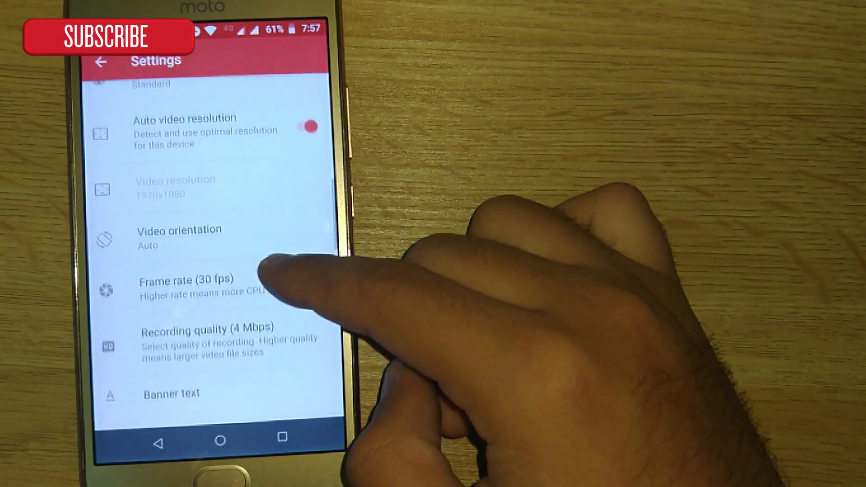
# - Set frame rate and recording quality to Auto HQ
pyautogui.scroll(-3)
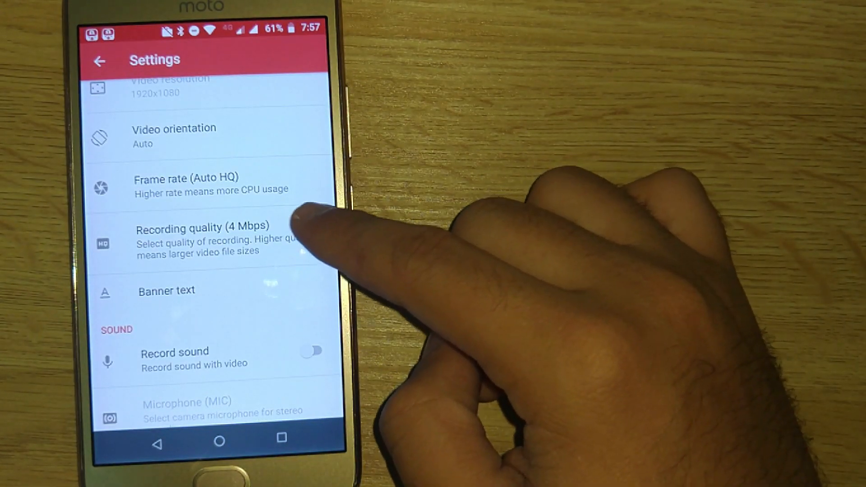
pyautogui.click(198, 237)
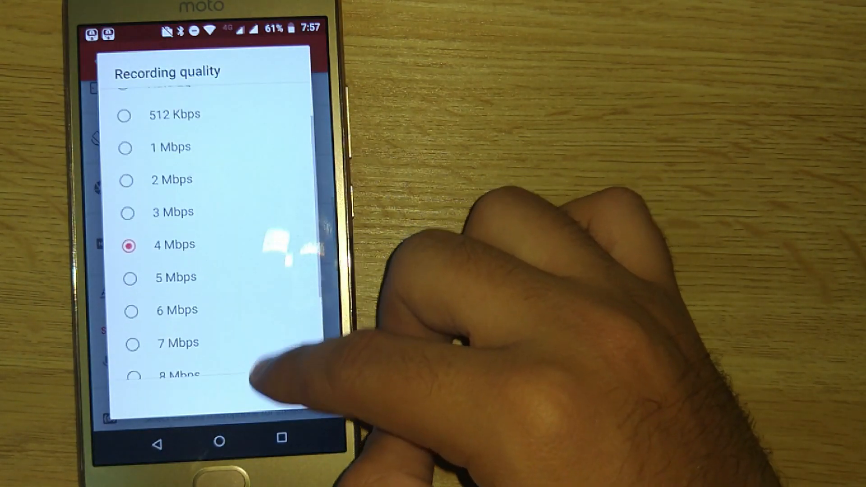
pyautogui.click(172, 245)
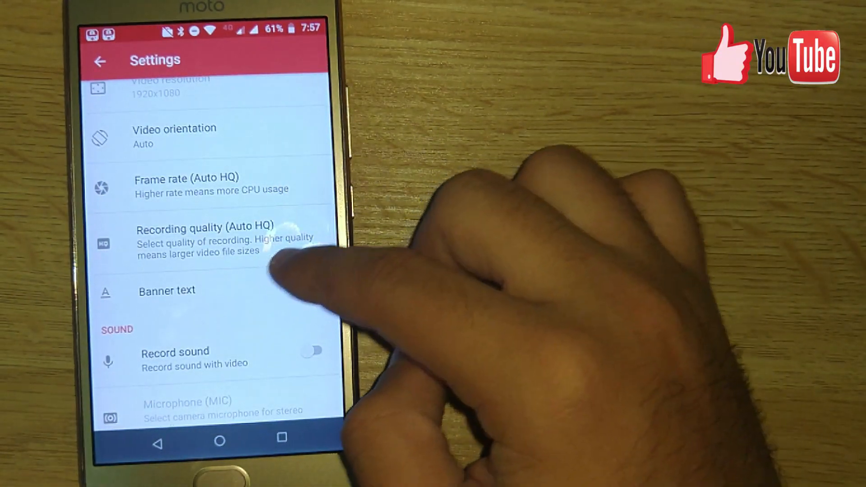
pyautogui.click(205, 238)
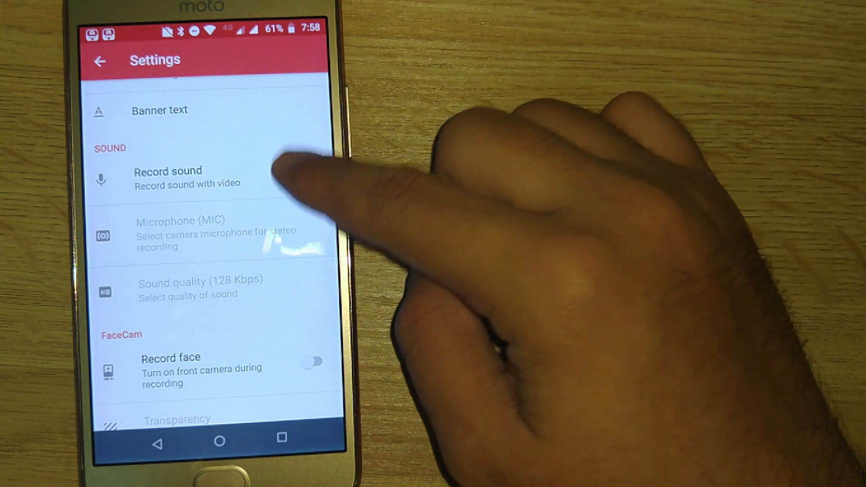
# - Turn on Record sound with audio permission, keep MIC as source, and decline camera access for face recording
pyautogui.click(311, 172)
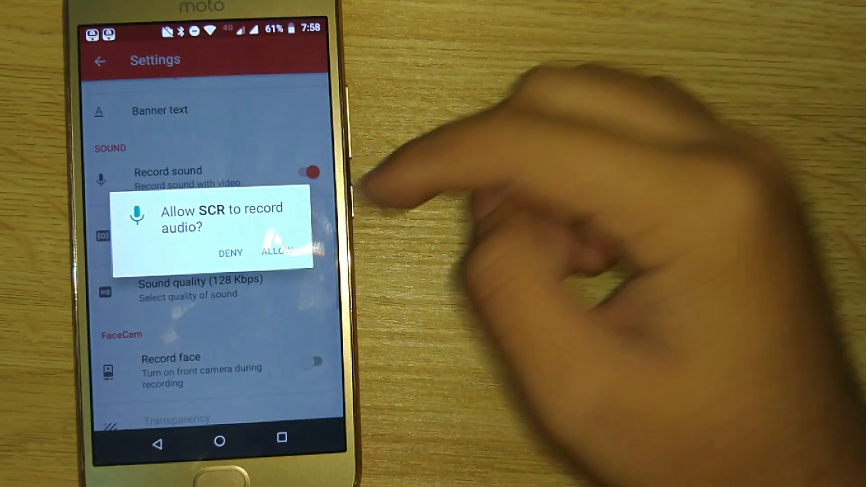
pyautogui.click(279, 252)
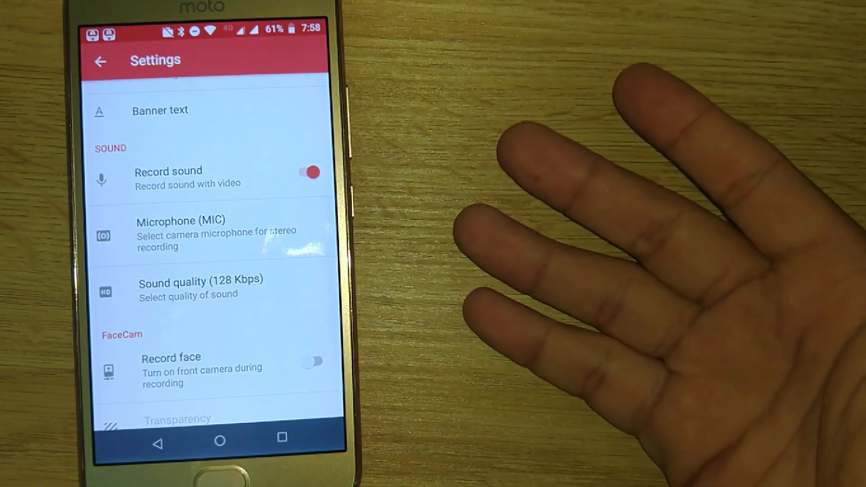
pyautogui.moveTo(773, 110)
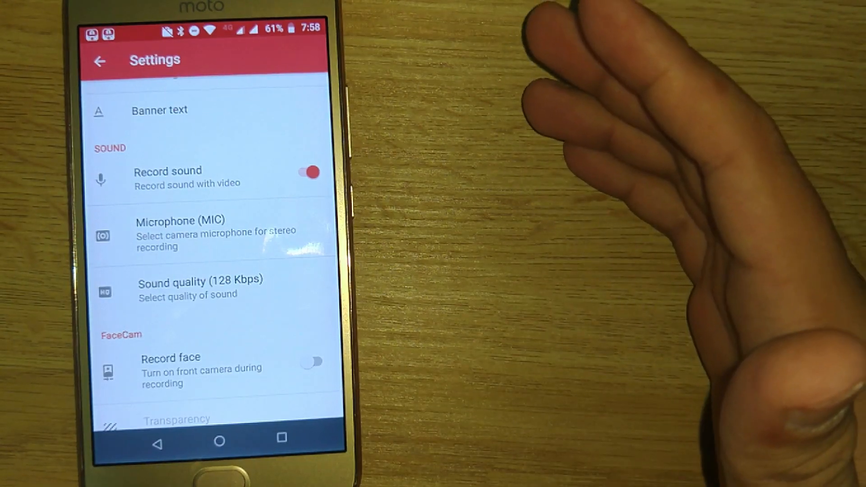
pyautogui.click(183, 232)
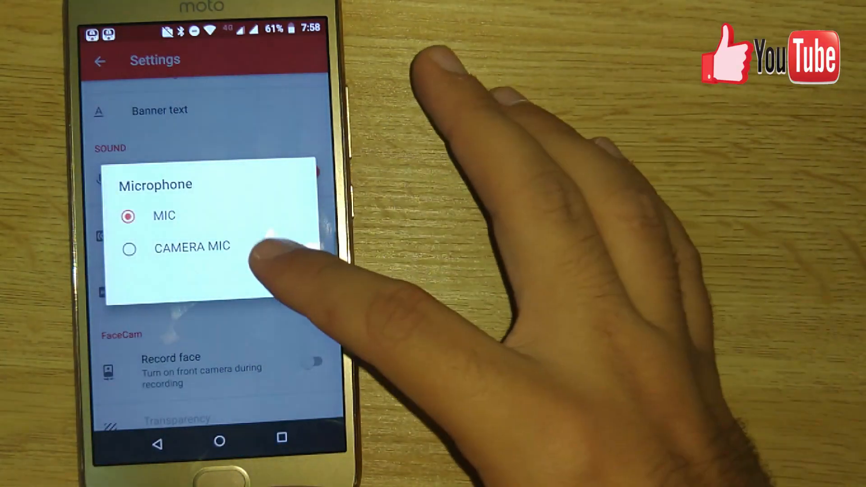
pyautogui.click(129, 247)
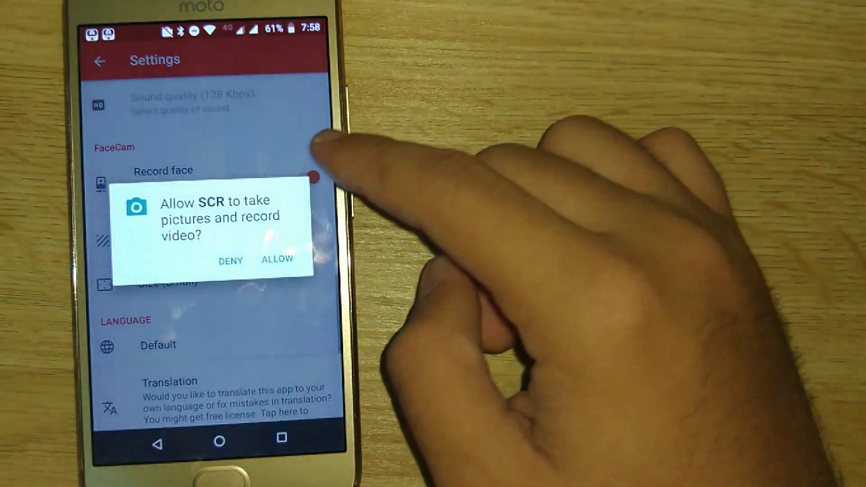
pyautogui.click(277, 259)
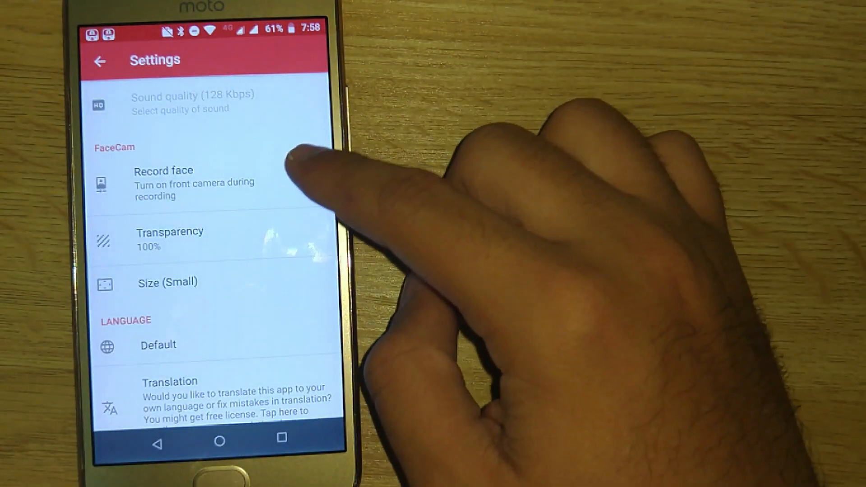
pyautogui.scroll(-3)
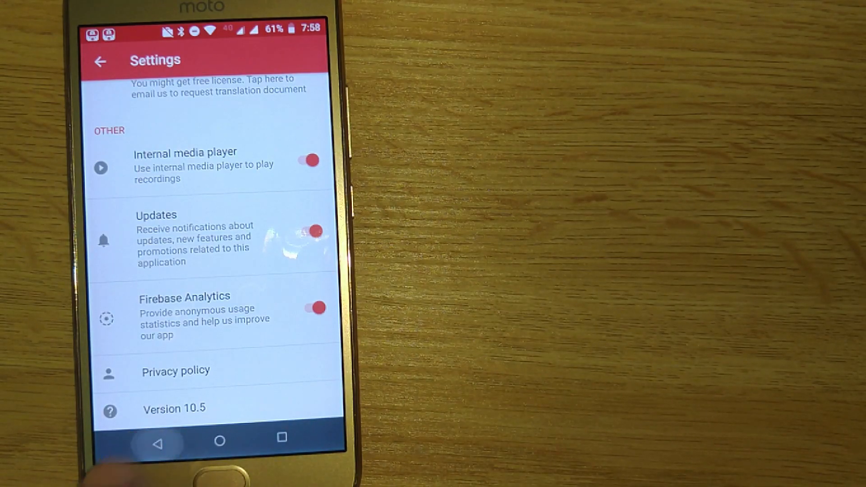
# - Start a new screen recording and scroll the Google feed while it records
pyautogui.click(101, 61)
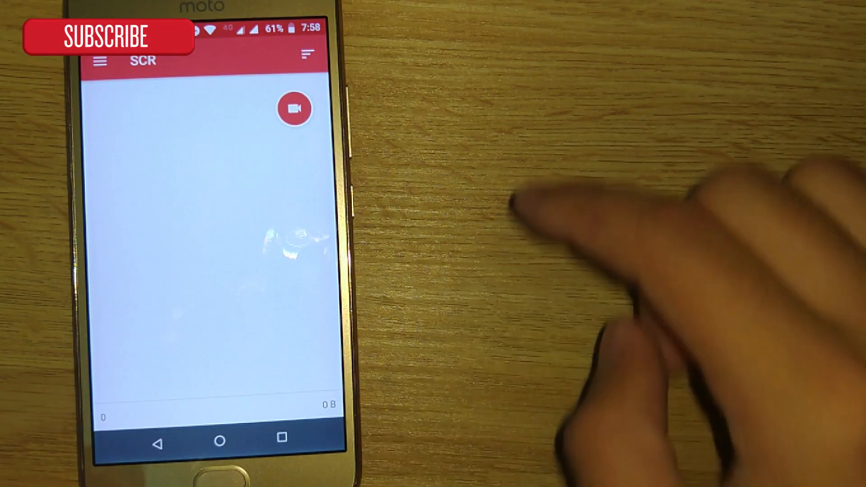
pyautogui.click(295, 109)
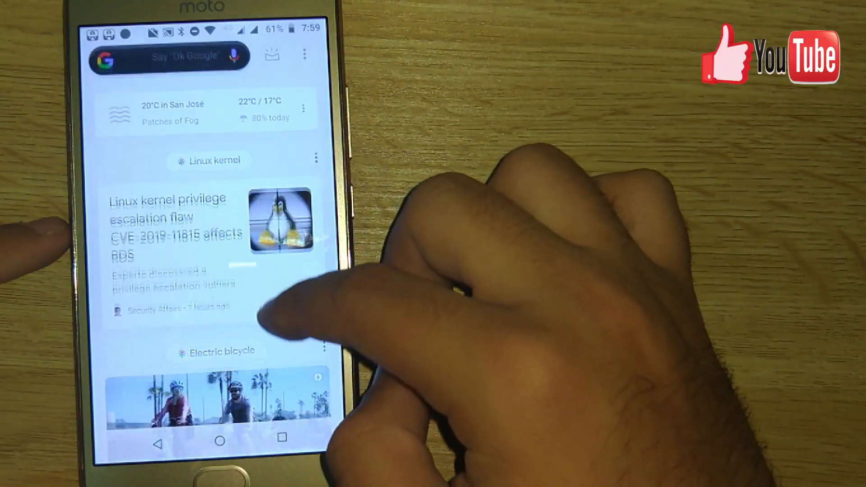
pyautogui.scroll(-3)
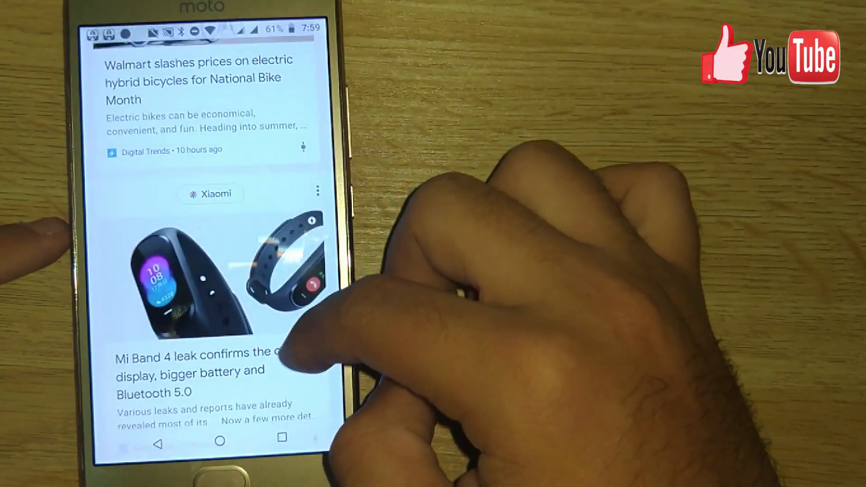
pyautogui.click(220, 441)
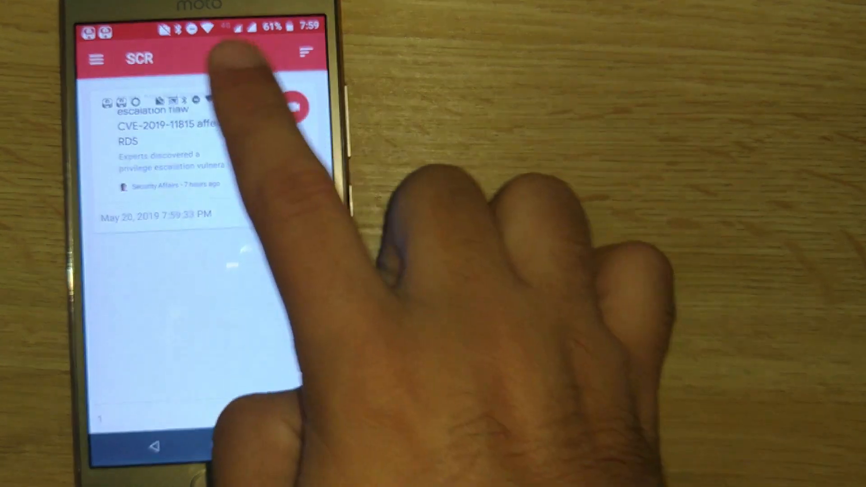
# - Play back the May 20, 2019 recording, return to the list, and open the side menu
pyautogui.click(296, 105)
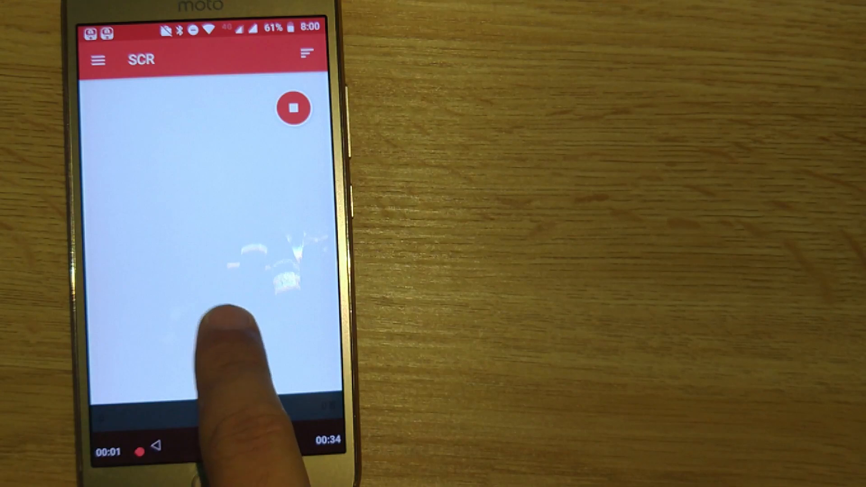
pyautogui.click(294, 108)
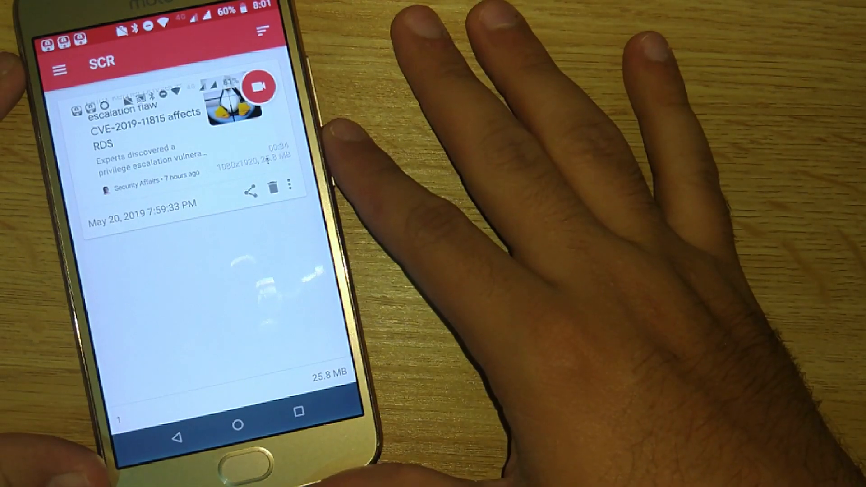
pyautogui.click(57, 69)
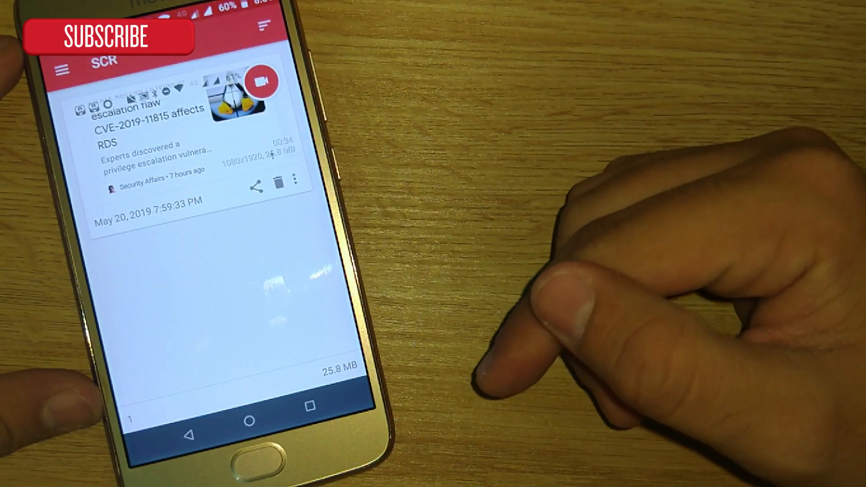
pyautogui.click(60, 70)
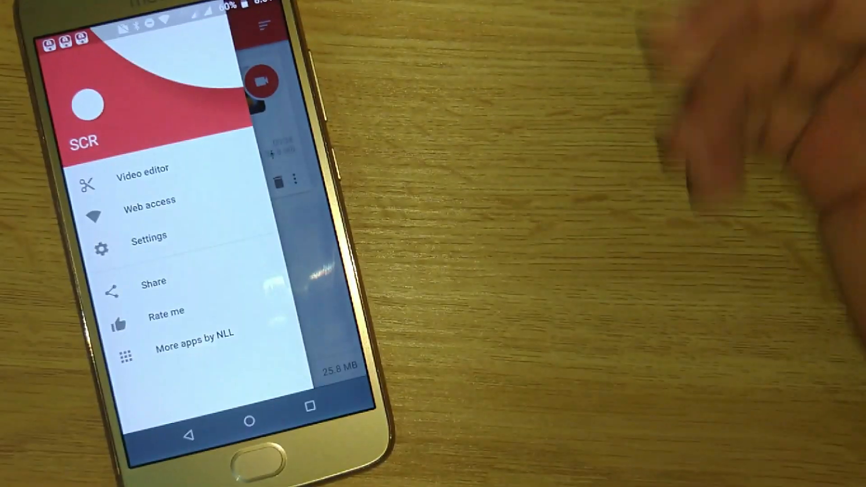